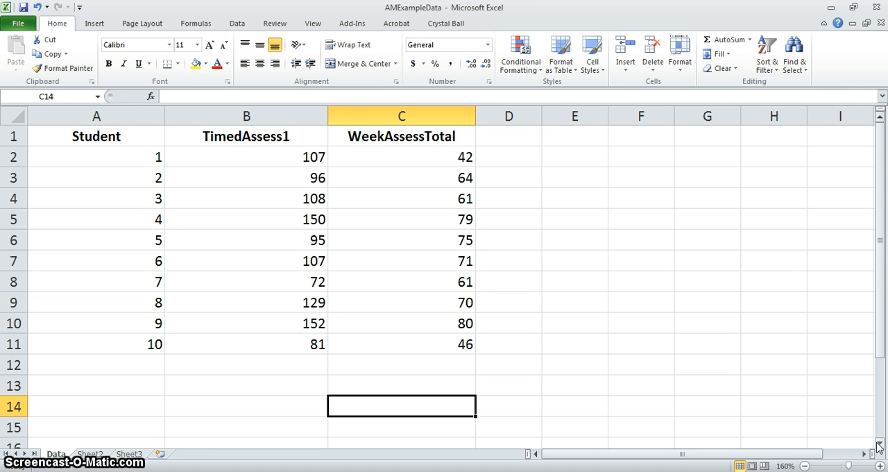
mouse_move(840, 422)
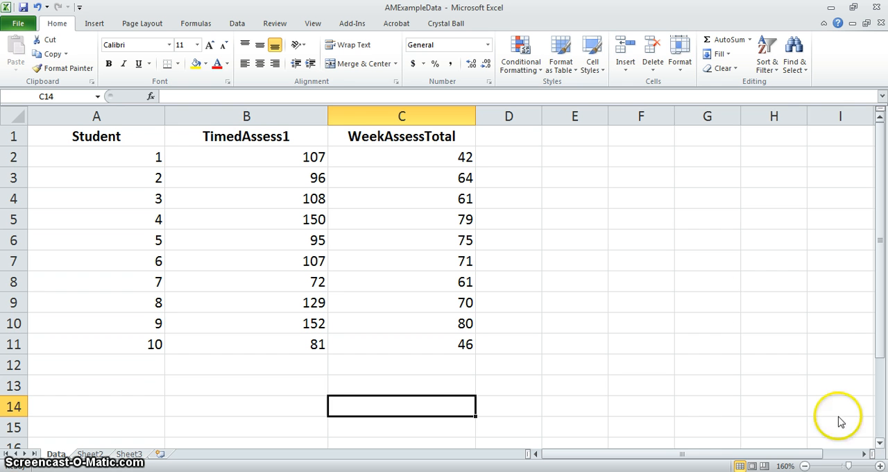
Rename the headers to 'TimedAssess1 (Y)' and 'WeekAssessTotal (X)'
click(245, 136)
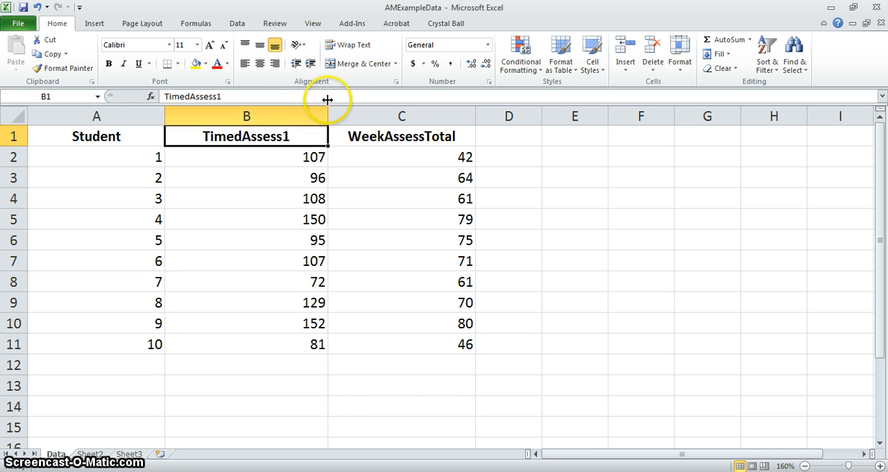
text(()
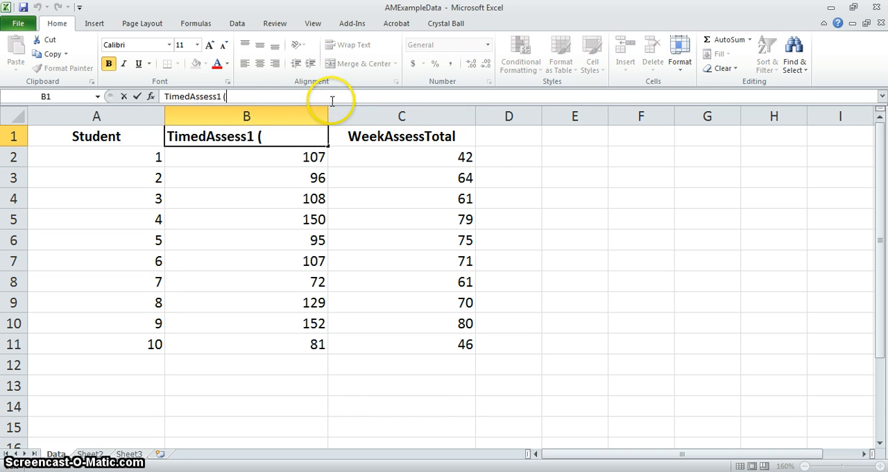
text(Y))
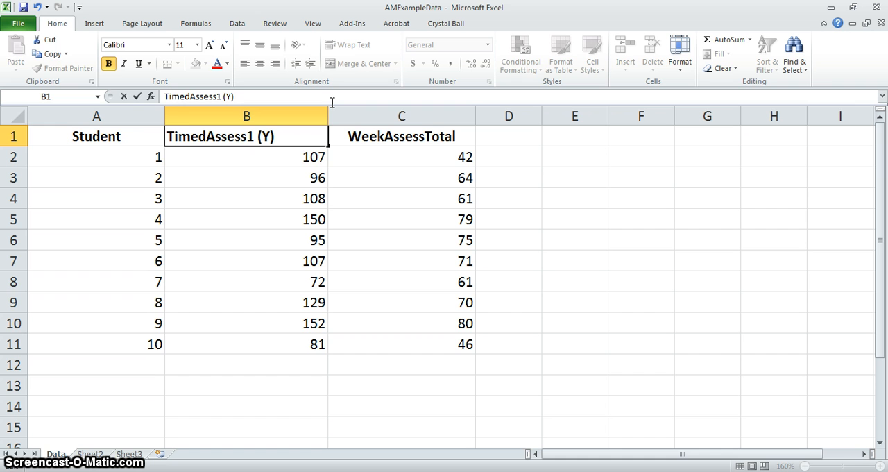
click(247, 156)
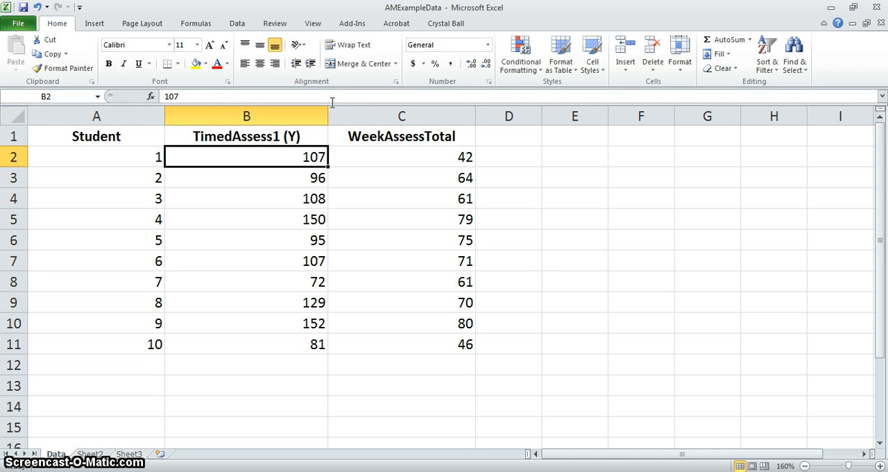
mouse_move(333, 100)
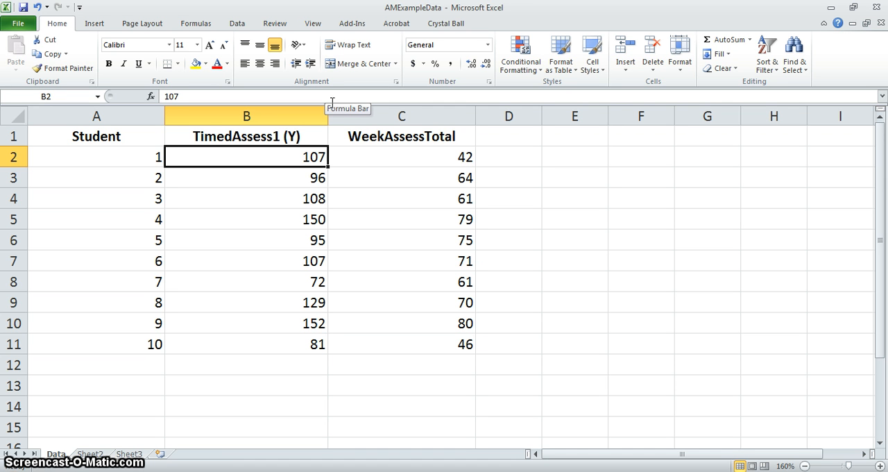
mouse_move(378, 129)
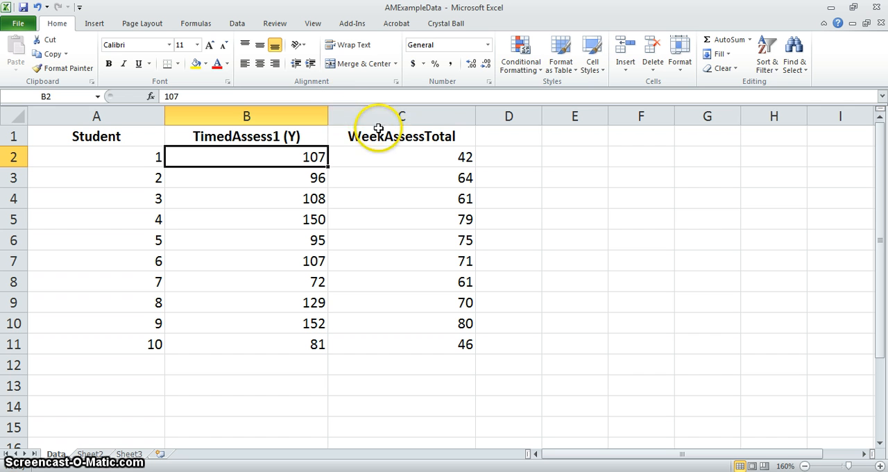
double_click(401, 136)
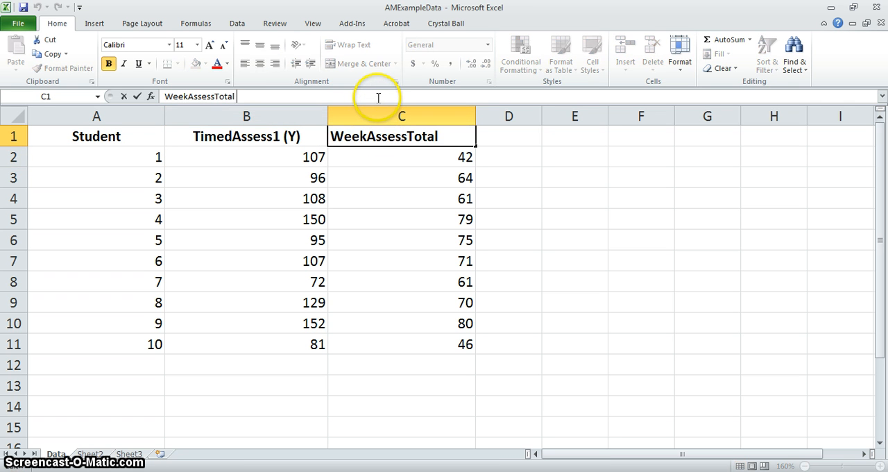
text((X))
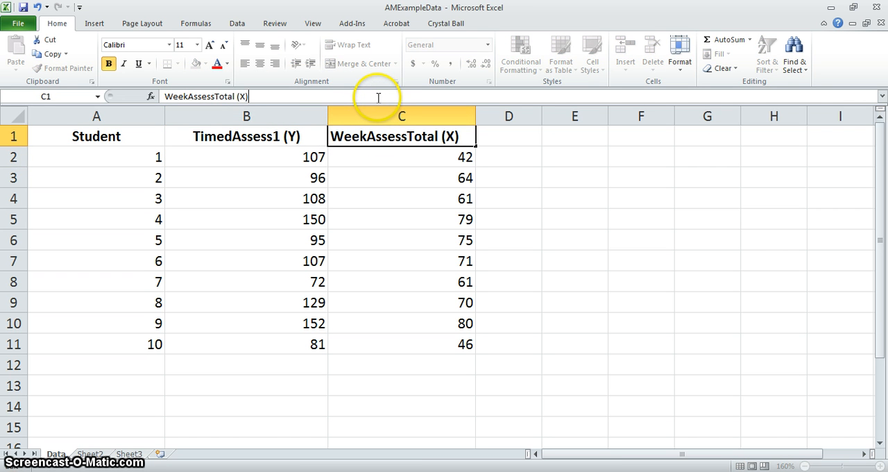
click(401, 156)
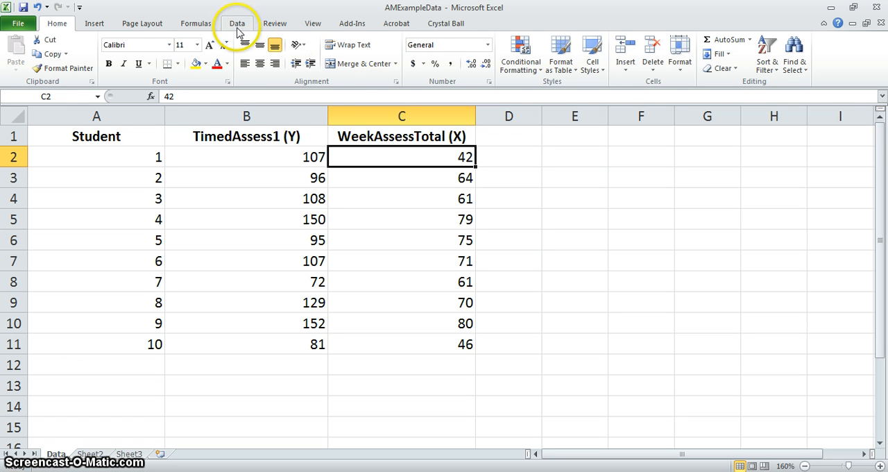
Check the Data tab for Data Analysis, then go to the File backstage view
click(237, 23)
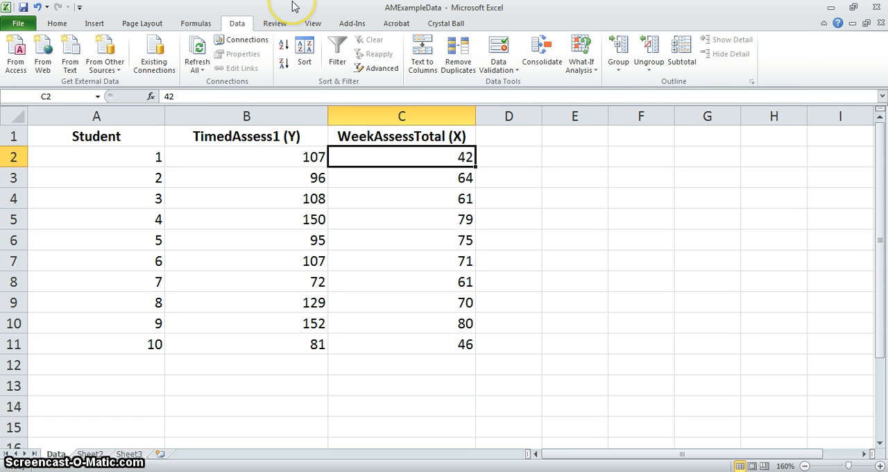
mouse_move(770, 40)
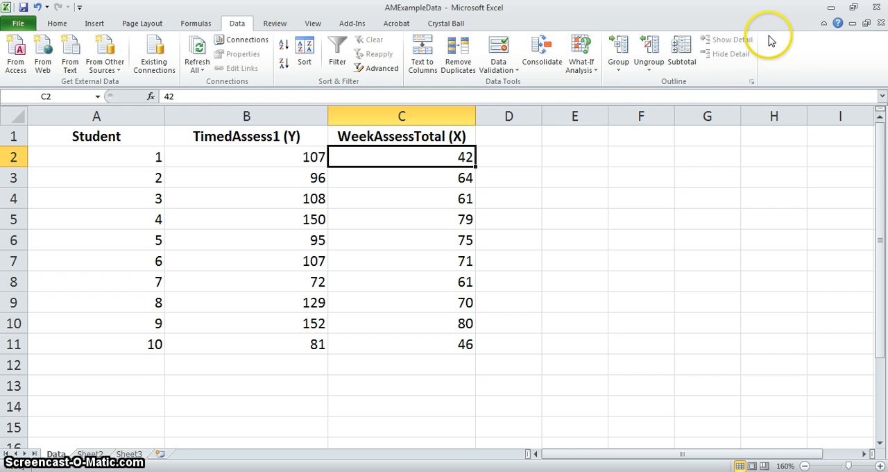
mouse_move(846, 41)
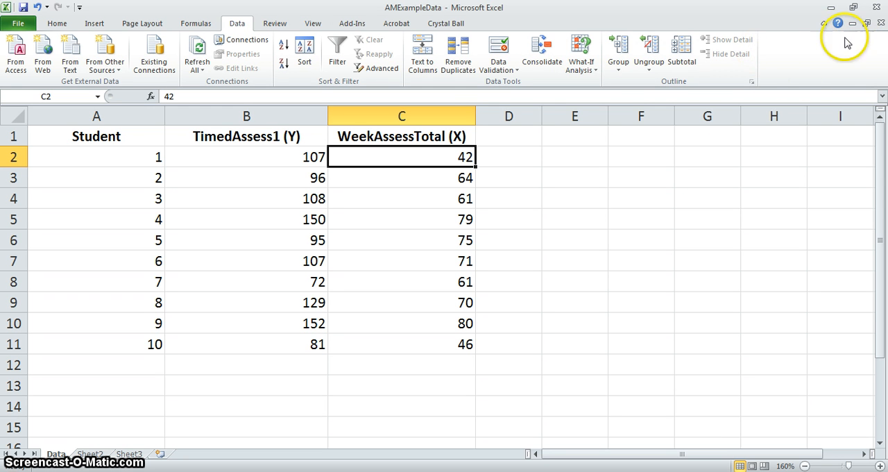
mouse_move(858, 68)
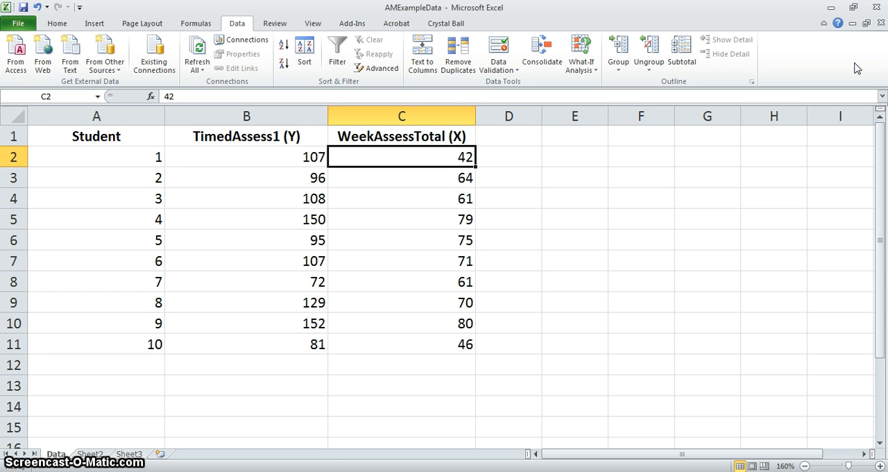
mouse_move(241, 53)
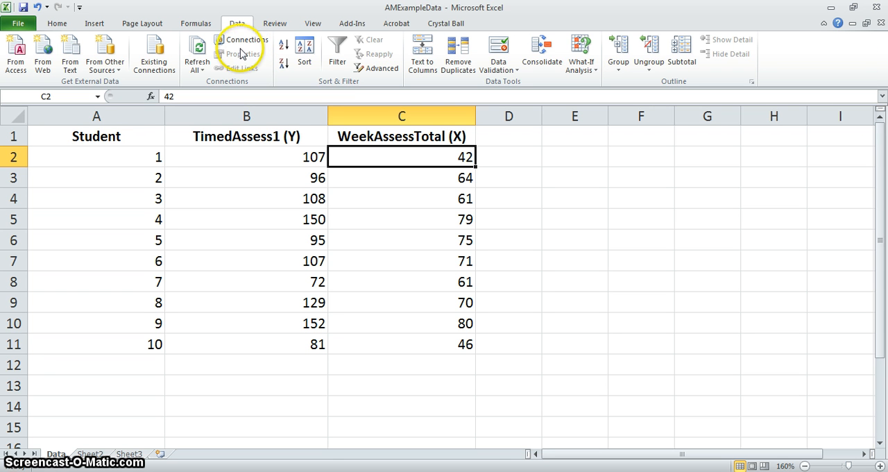
click(19, 23)
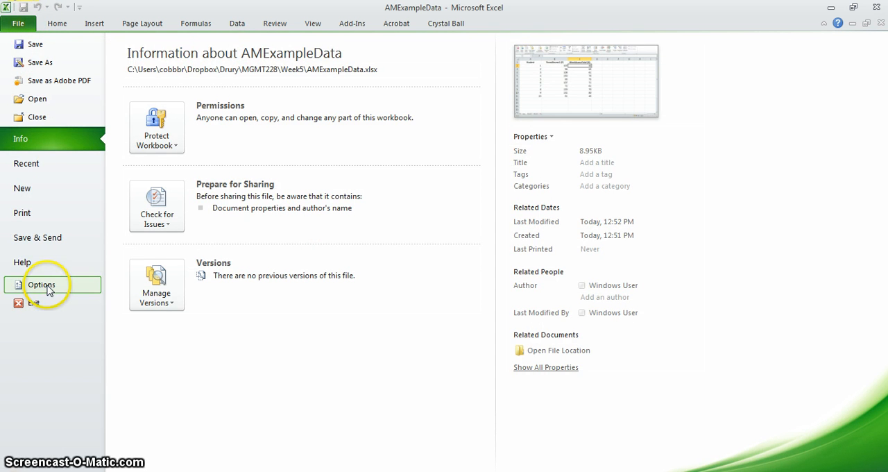
Open the Excel Add-ins manager from the Add-Ins category of Excel Options
click(41, 285)
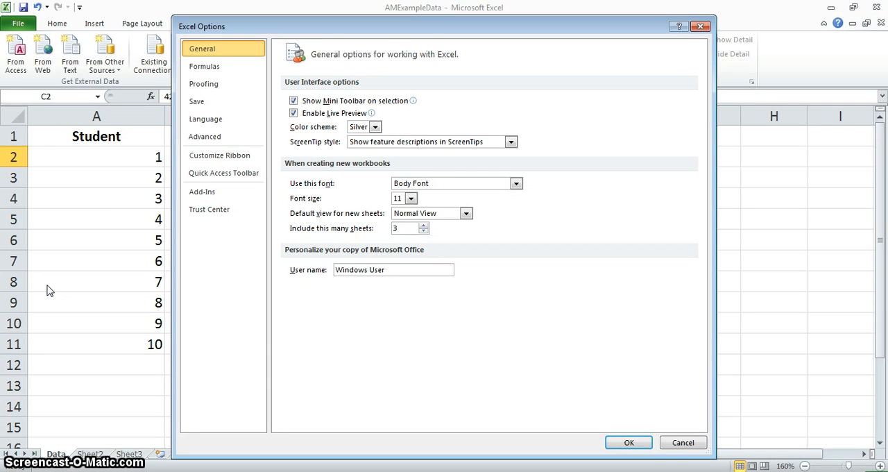
click(202, 191)
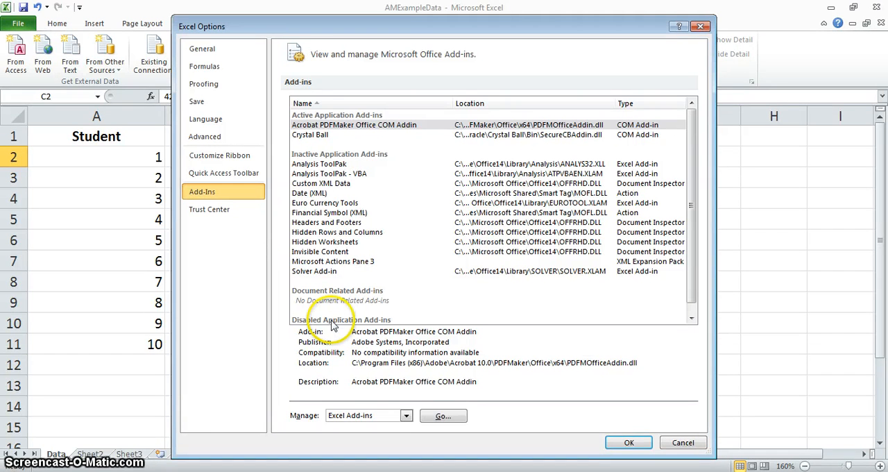
click(442, 415)
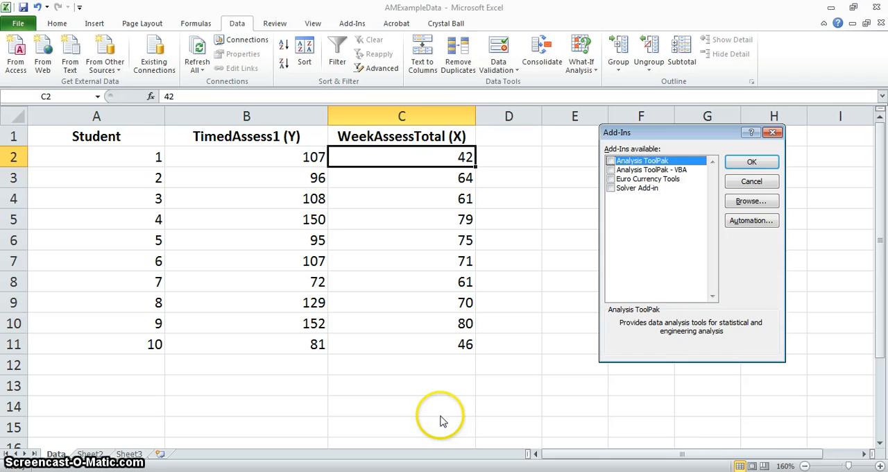
mouse_move(470, 405)
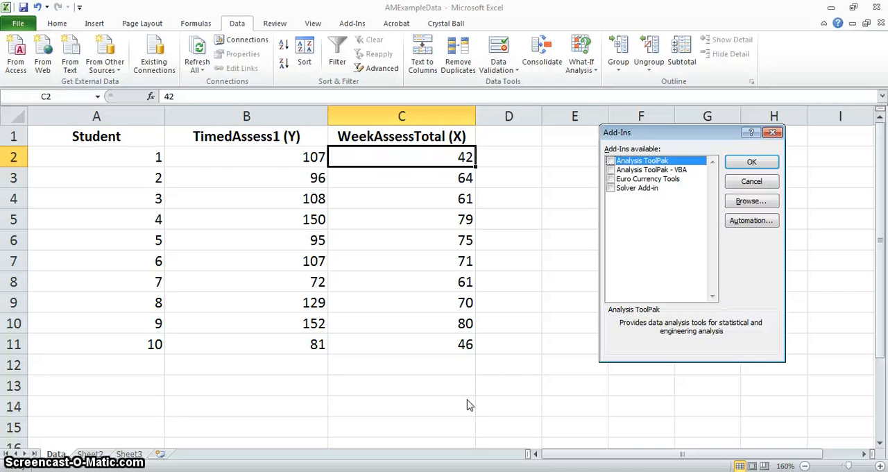
mouse_move(620, 286)
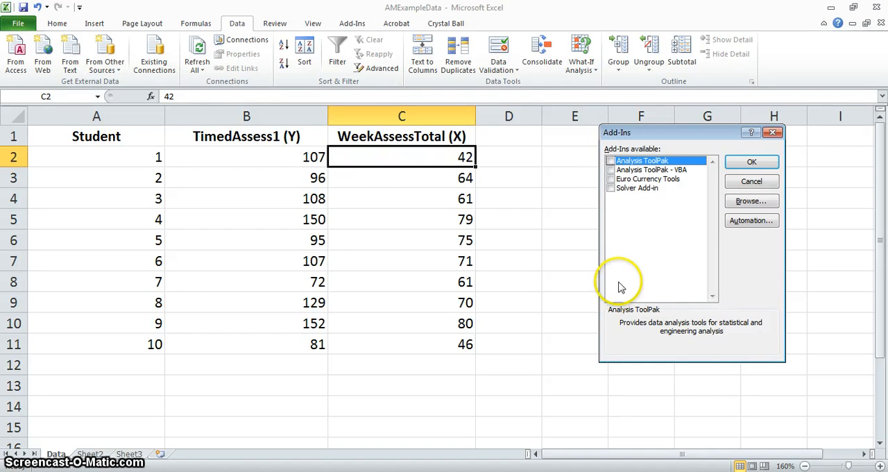
Enable Analysis ToolPak and Solver Add-in and confirm with OK
click(610, 160)
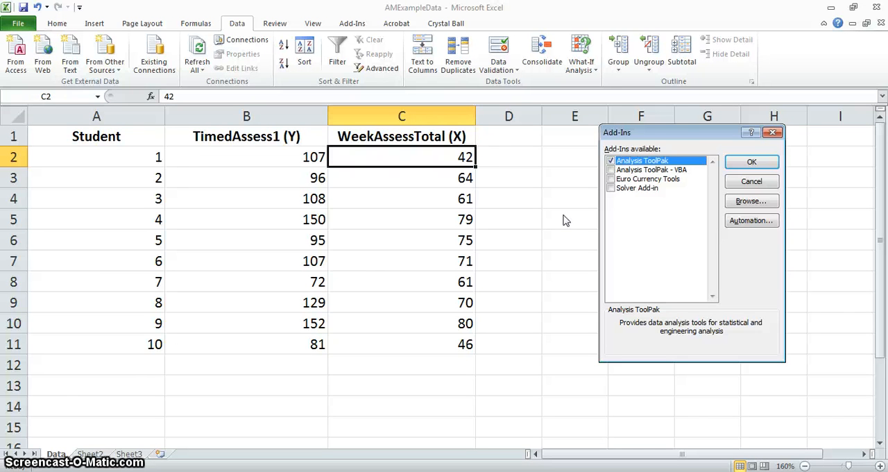
click(636, 188)
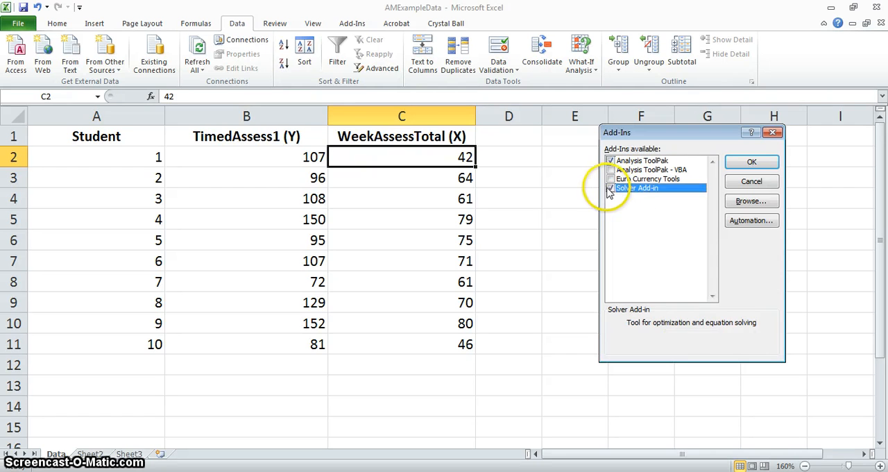
click(610, 187)
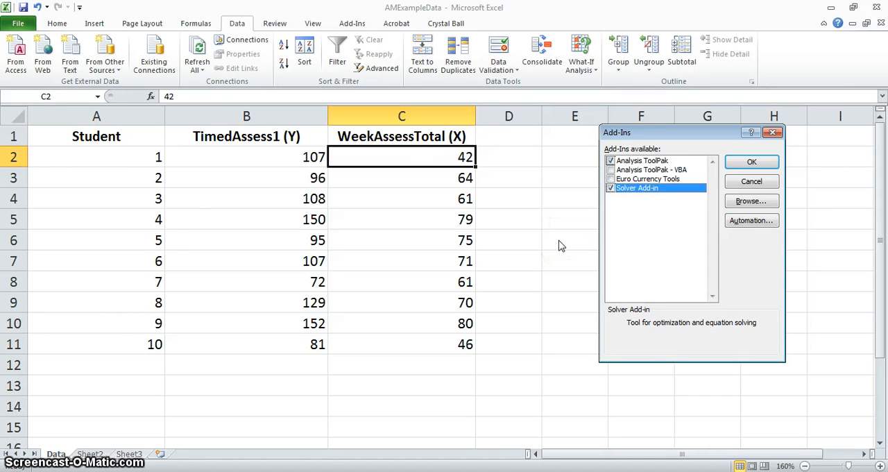
mouse_move(598, 251)
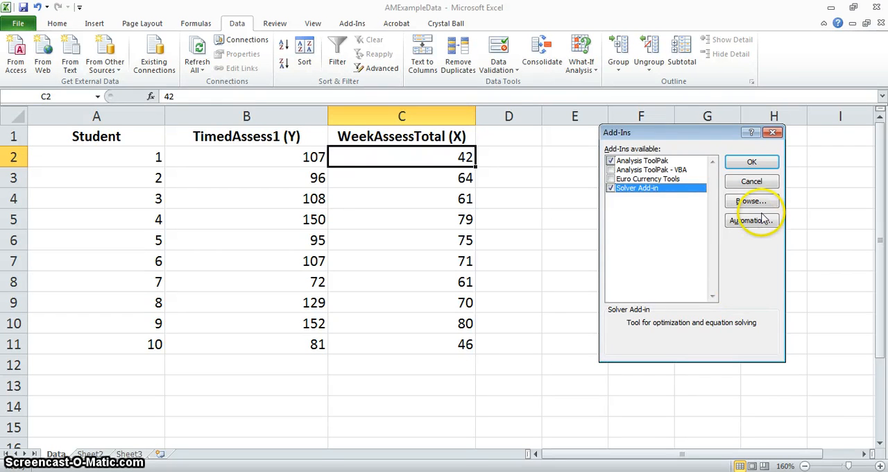
click(751, 161)
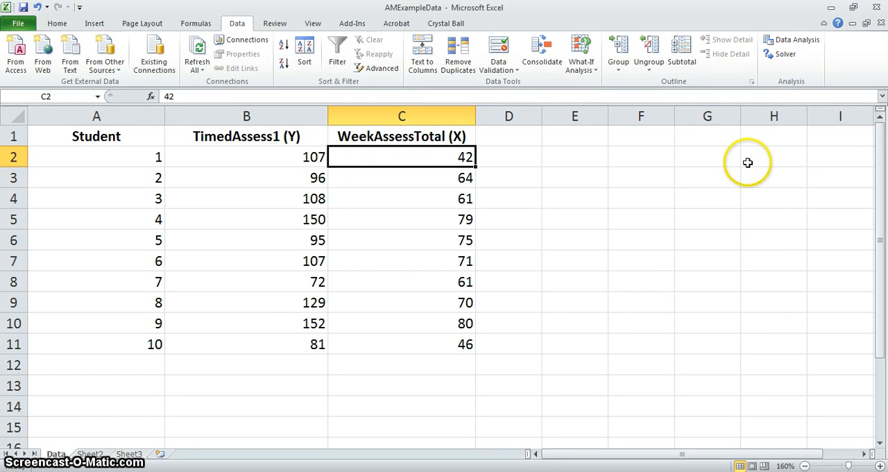
mouse_move(784, 93)
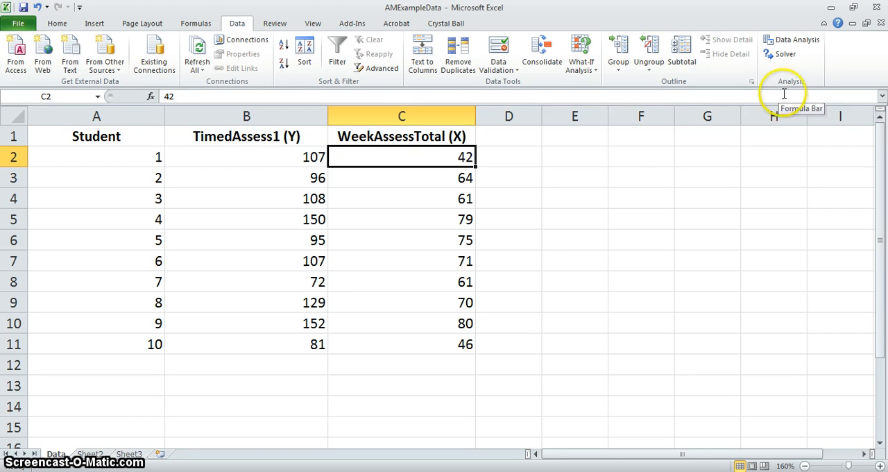
mouse_move(707, 199)
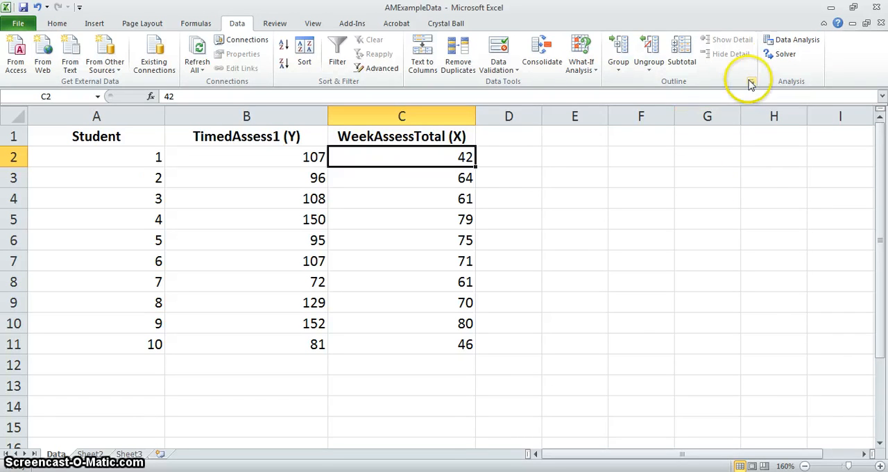
Launch Data Analysis from the Data tab's Analysis group
click(795, 39)
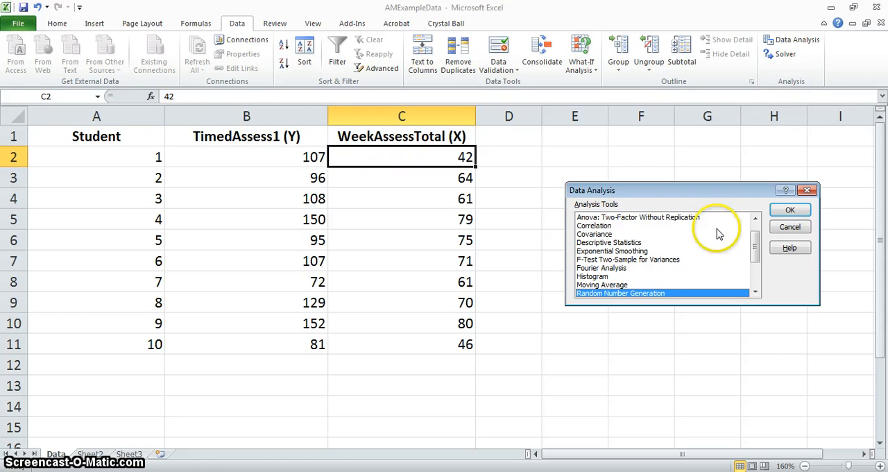
Choose Regression from the Data Analysis tool list
click(755, 293)
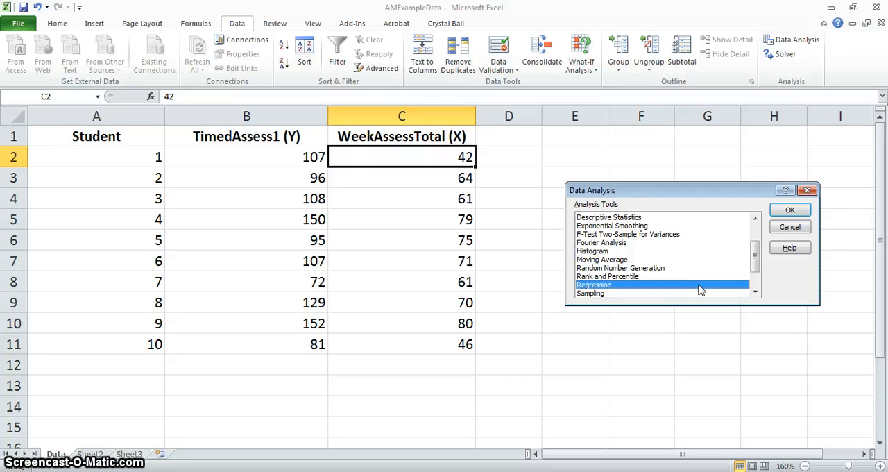
click(789, 209)
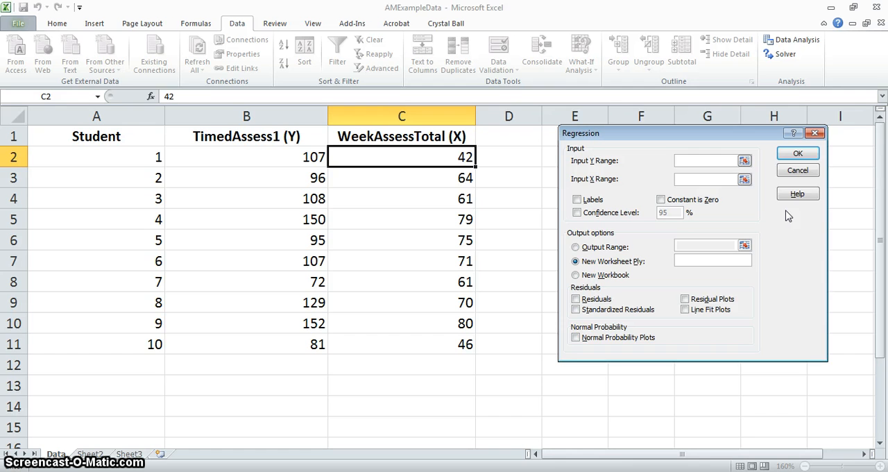
Set Input Y Range to B1:B11, Input X Range to C1:C11, and enable Labels
click(704, 160)
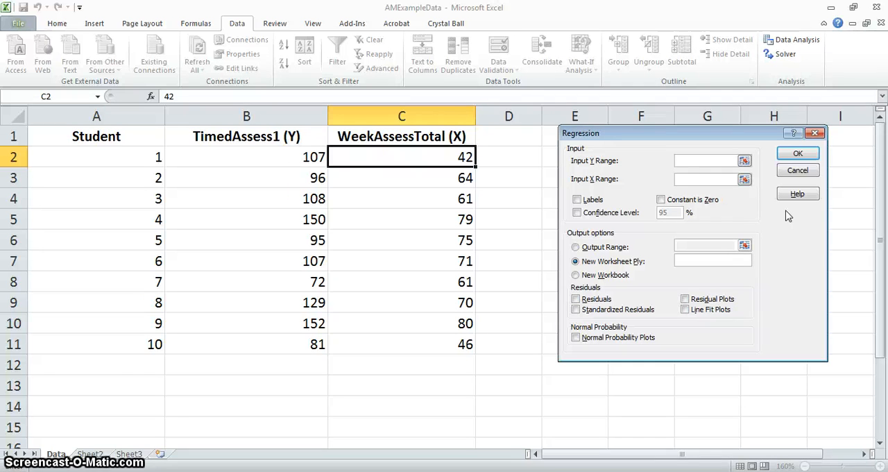
click(704, 160)
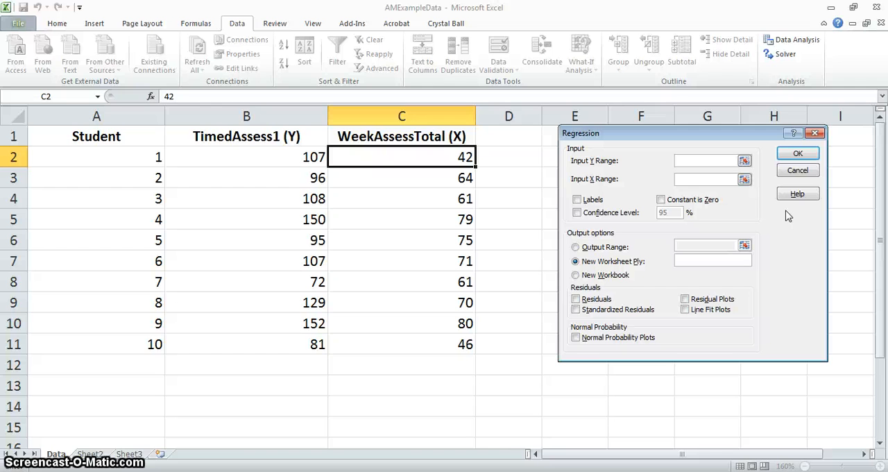
click(704, 160)
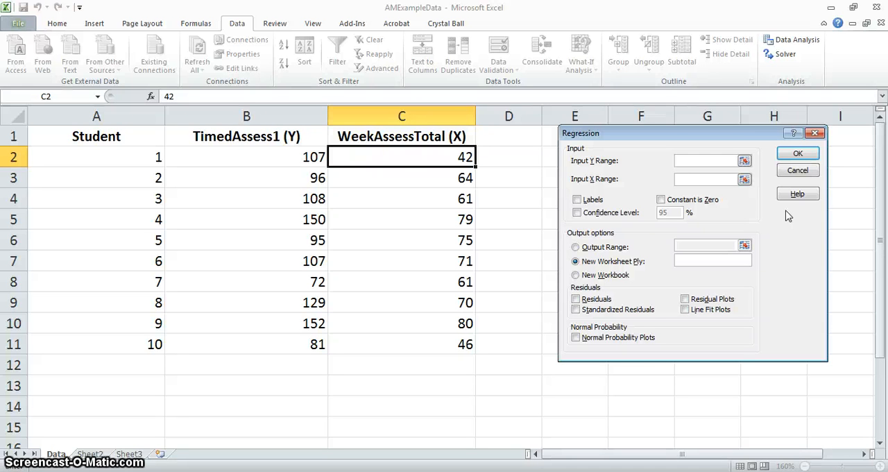
mouse_move(317, 140)
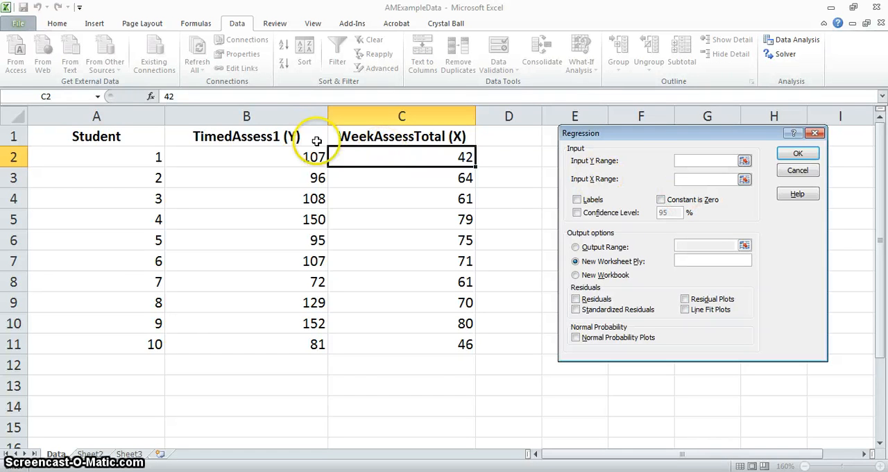
click(247, 136)
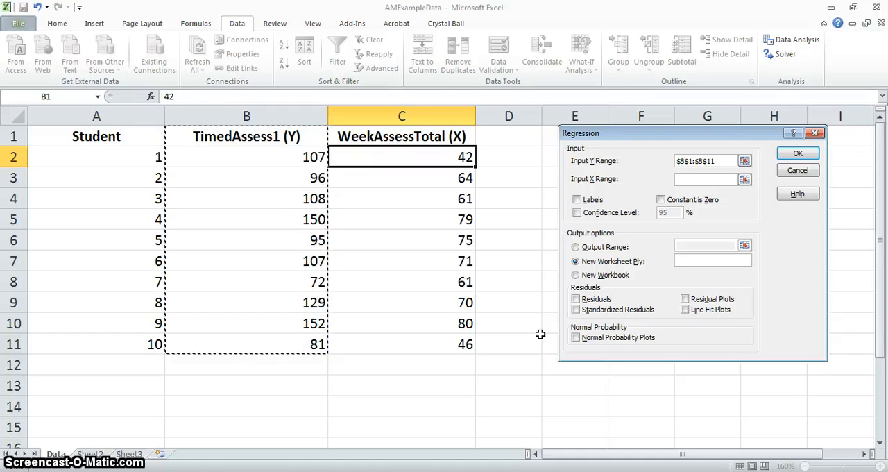
click(704, 179)
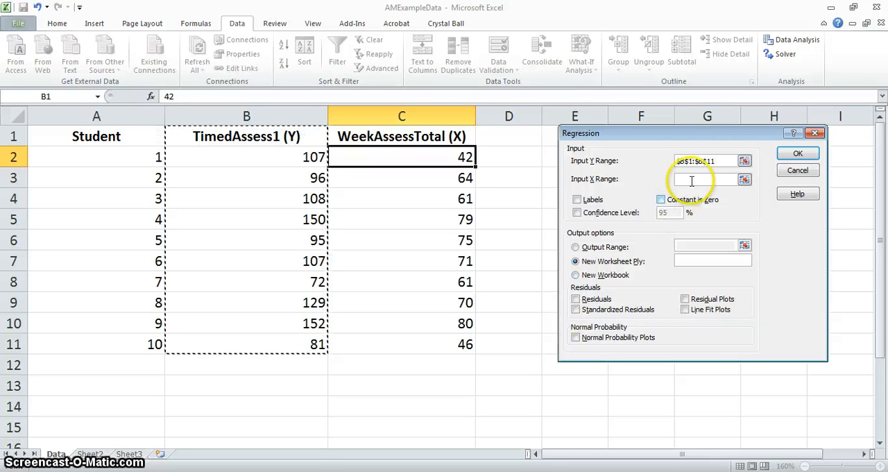
click(708, 179)
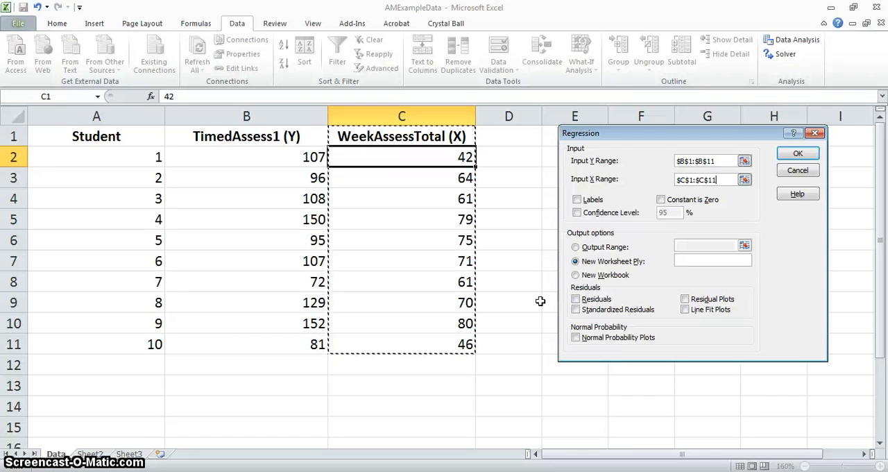
click(576, 199)
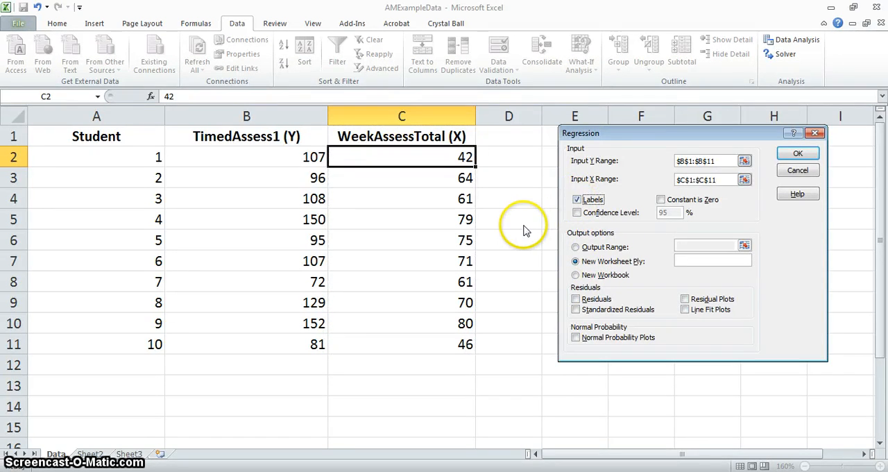
mouse_move(526, 231)
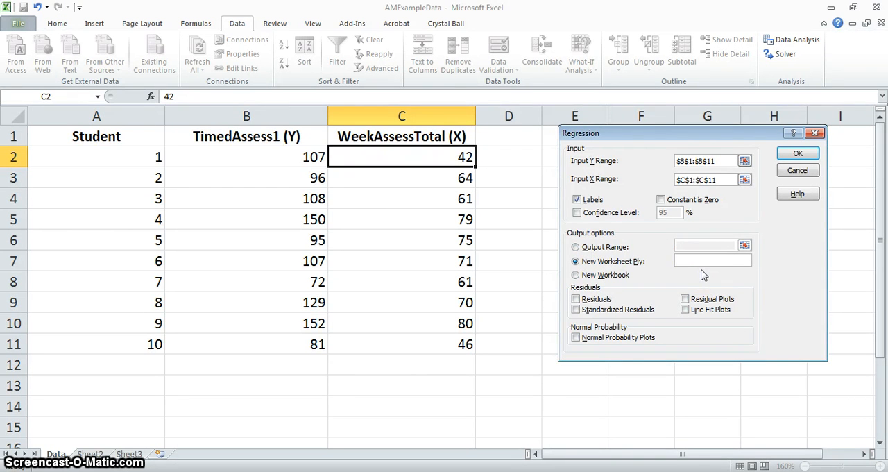
Name the new output worksheet 'Regression Output'
text(REgression)
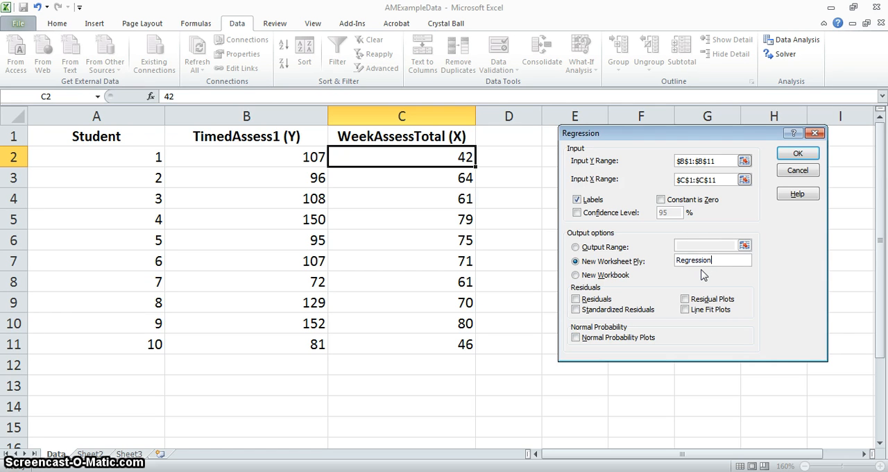
text(Output)
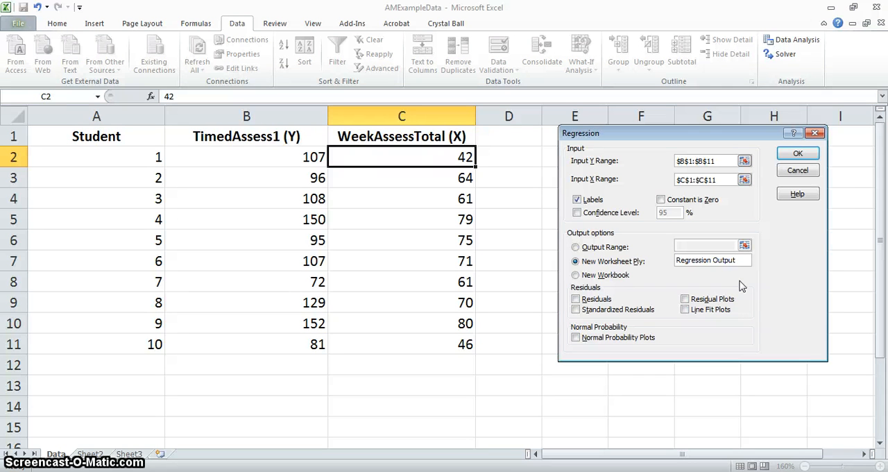
click(711, 259)
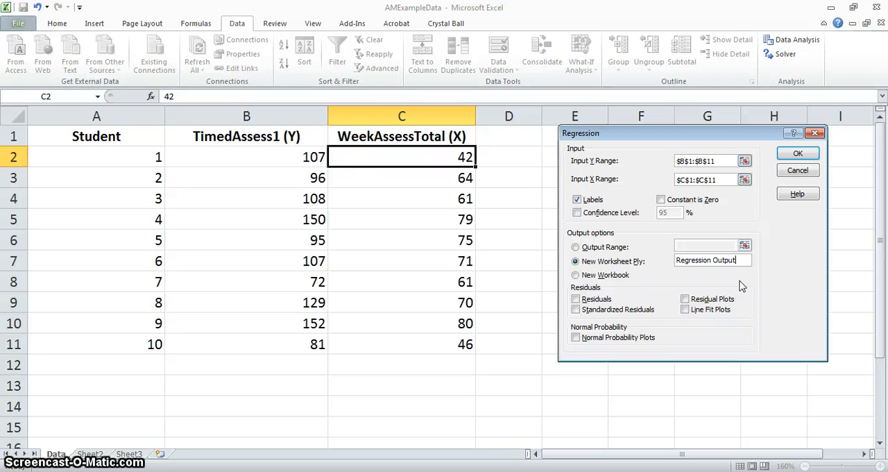
mouse_move(770, 281)
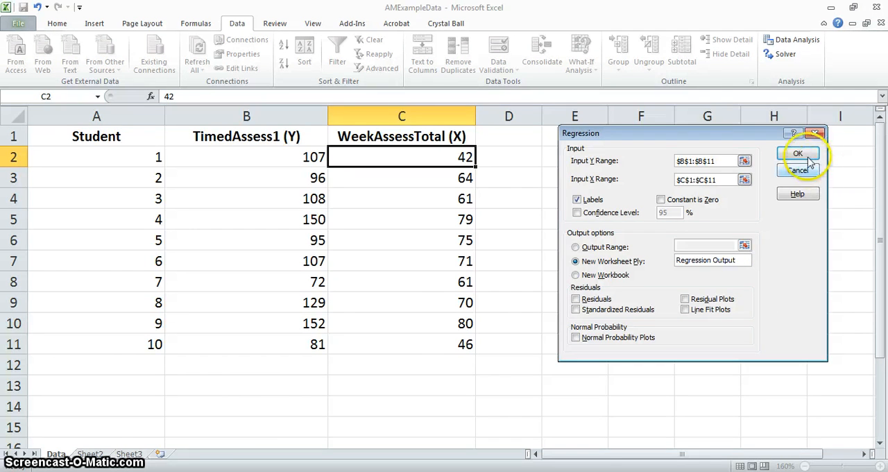
Run the regression to generate the Regression Output sheet
click(798, 153)
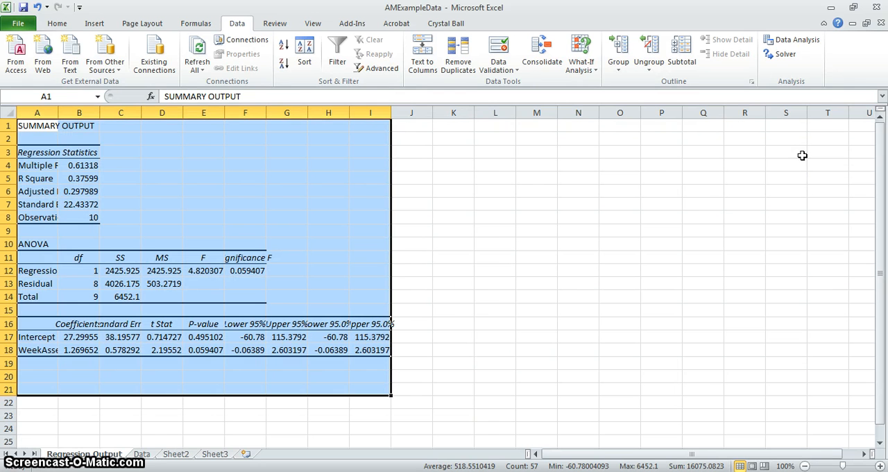
mouse_move(167, 433)
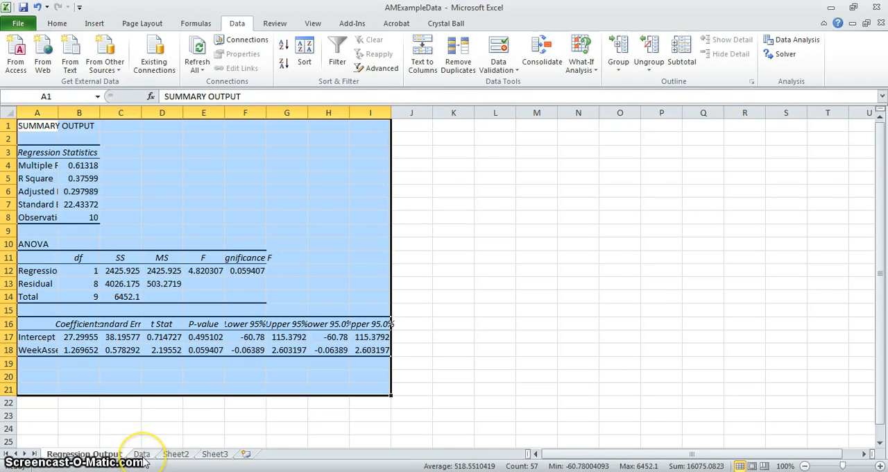
mouse_move(90, 94)
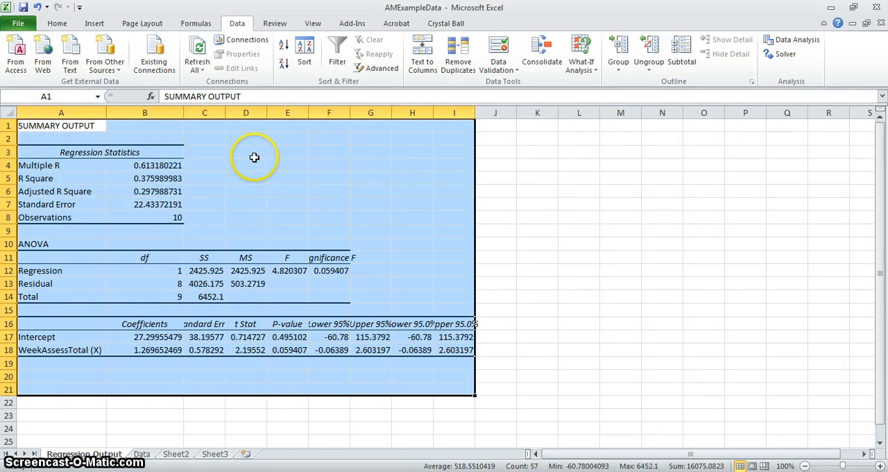
mouse_move(476, 111)
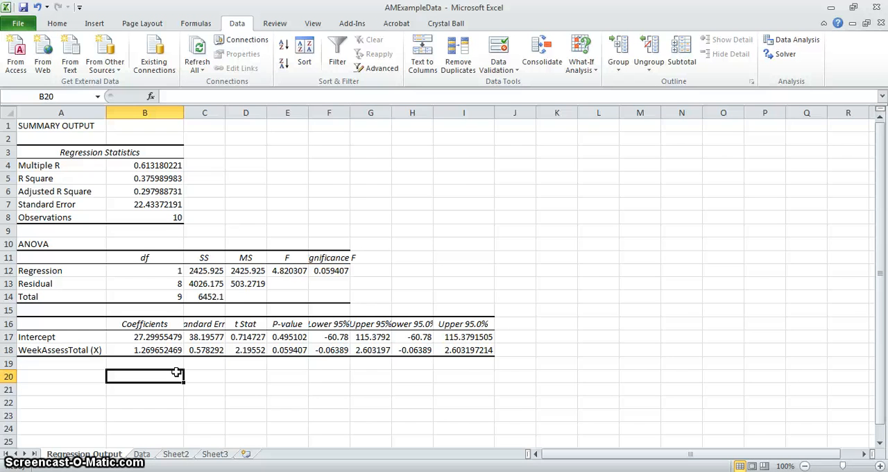
mouse_move(271, 86)
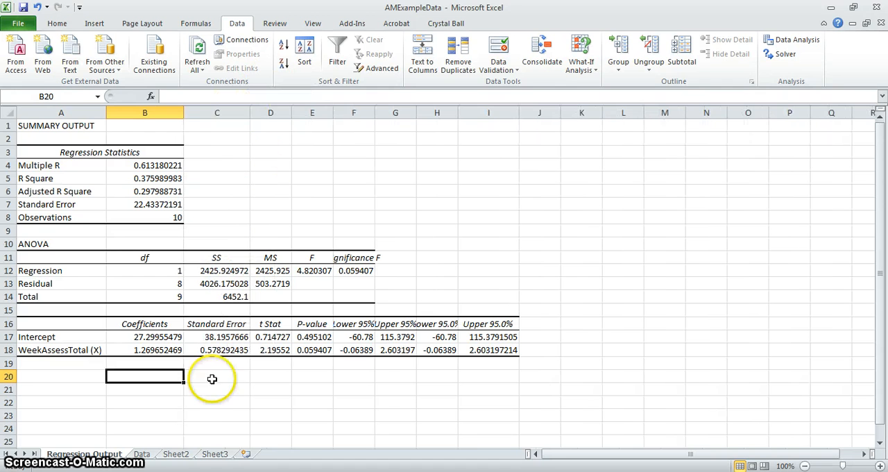
mouse_move(200, 405)
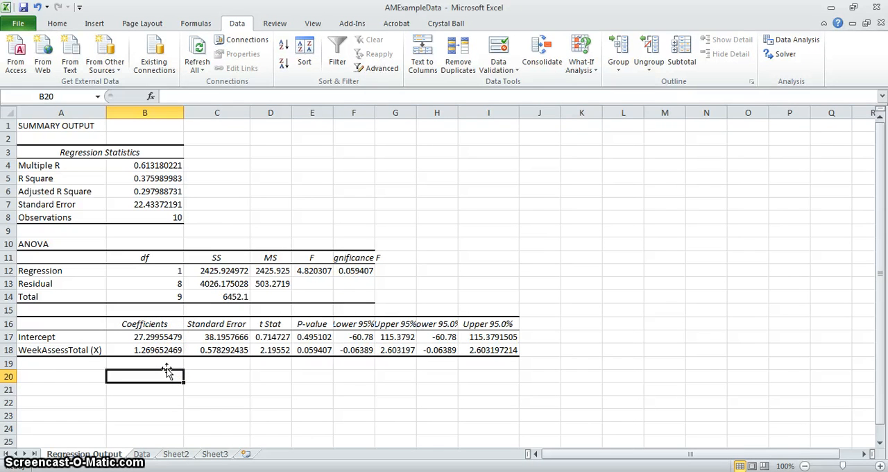
Record b0 as 27.3 and b1 as 1.27 below the regression summary
text(b0)
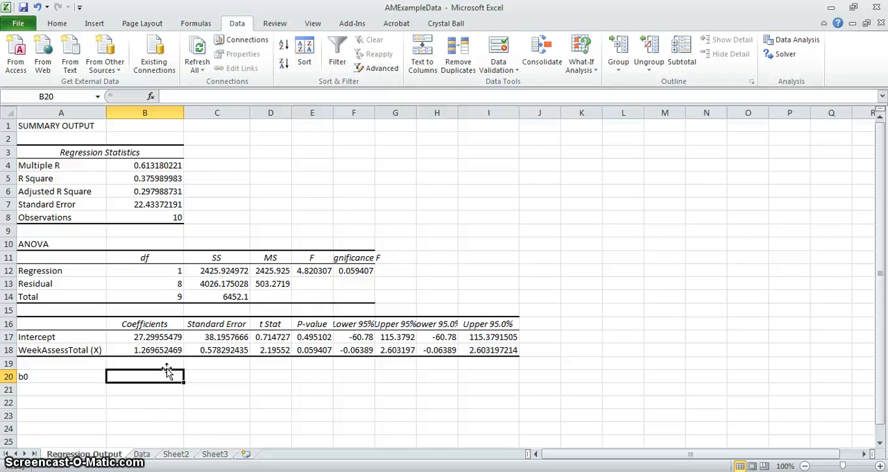
text(27.3)
click(61, 390)
text(b)
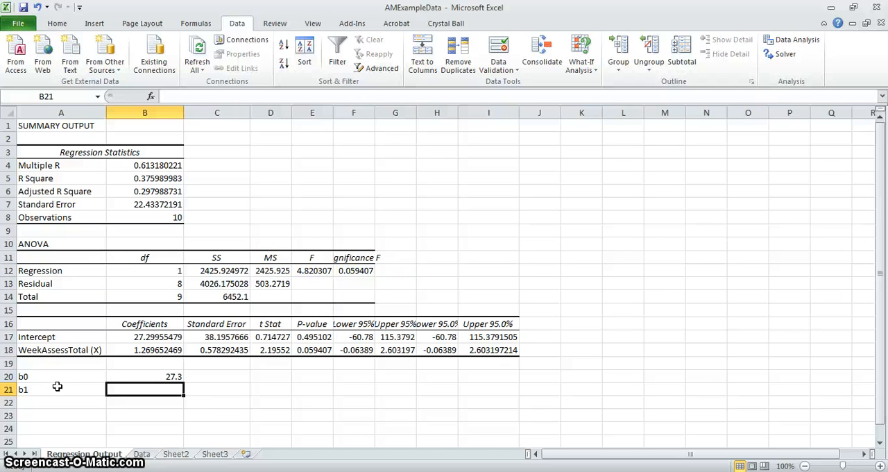
text(1.27)
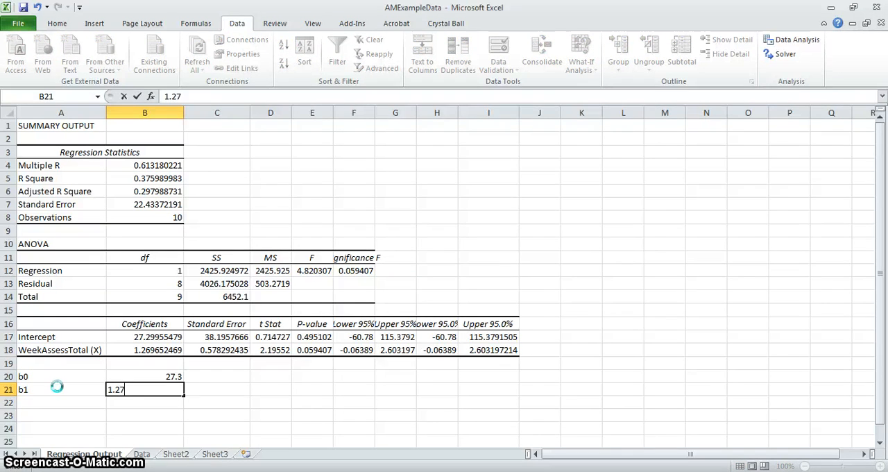
key(Return)
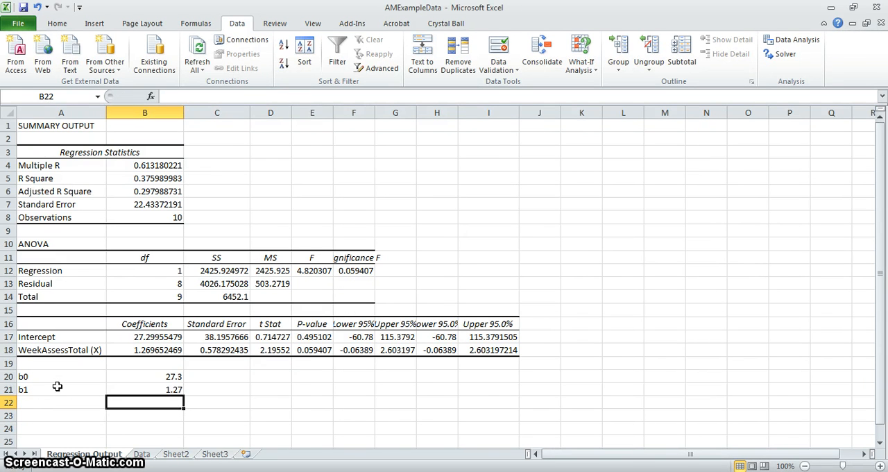
Write the regression equation Y=27.3+1.27*X beneath the coefficients
text(Y)
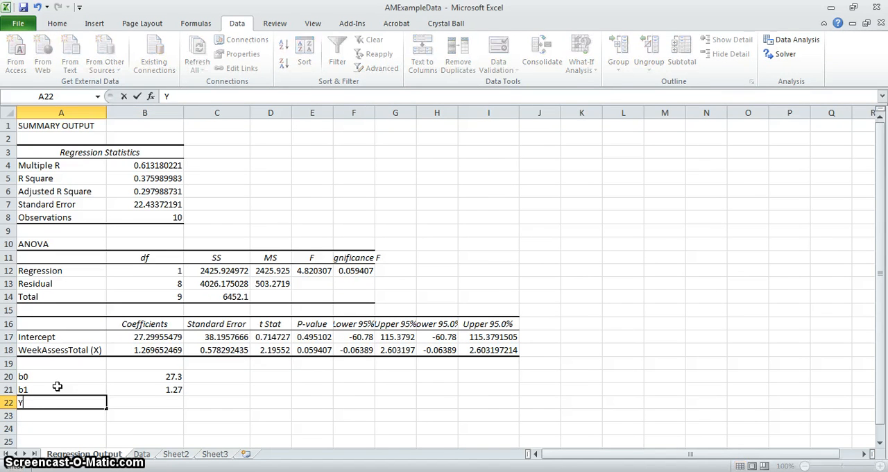
text(=27.)
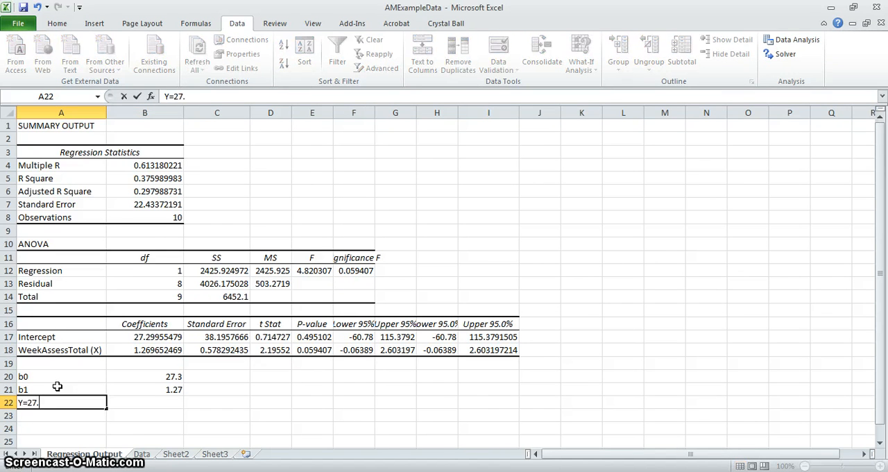
text(3+)
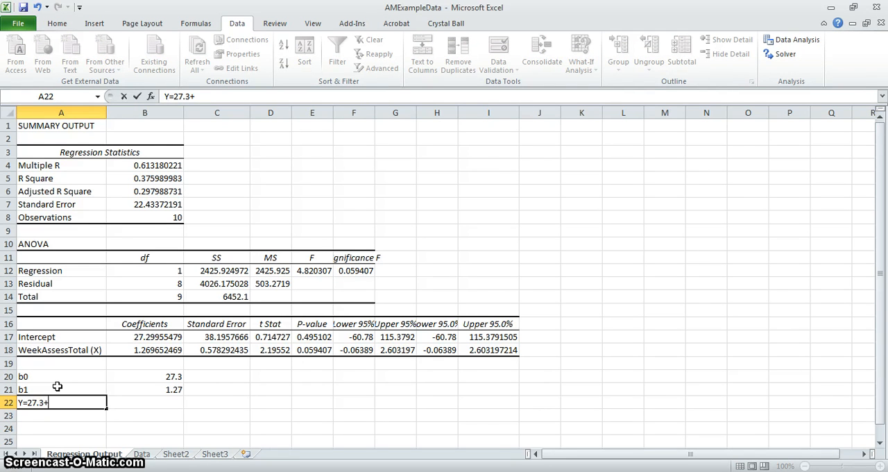
text(1.27*X)
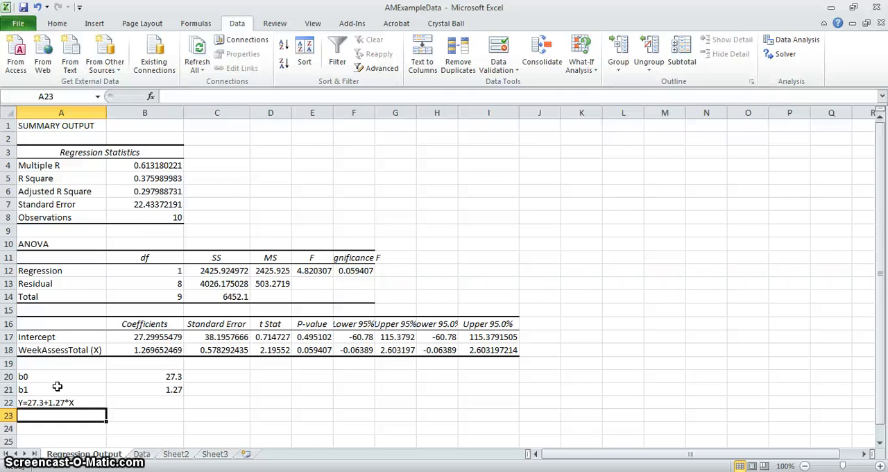
Label Weekly Grades of 50 and add a Predicted Y formula =B20+B21*B23 giving 90.8
text(Weee)
click(145, 415)
text(50)
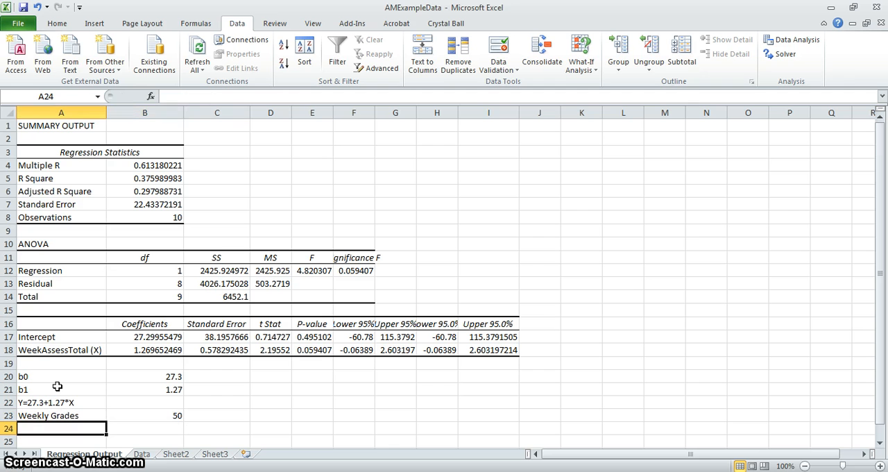
text(Predicted Y)
click(145, 428)
text(=)
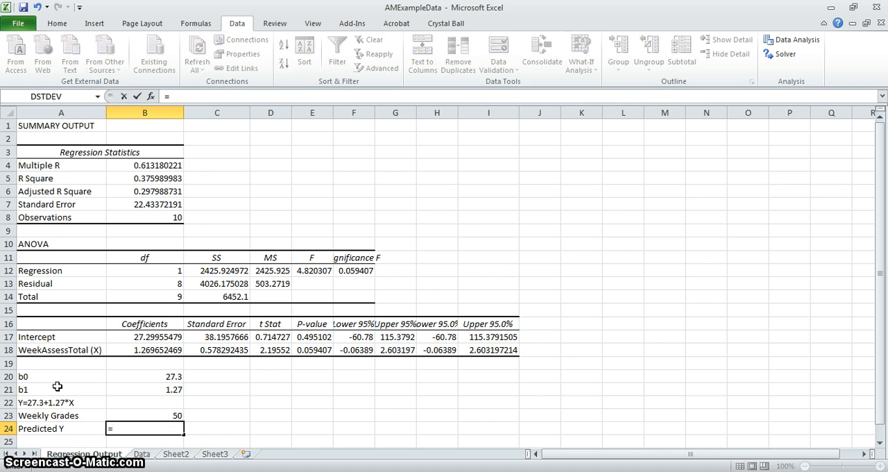
text(2)
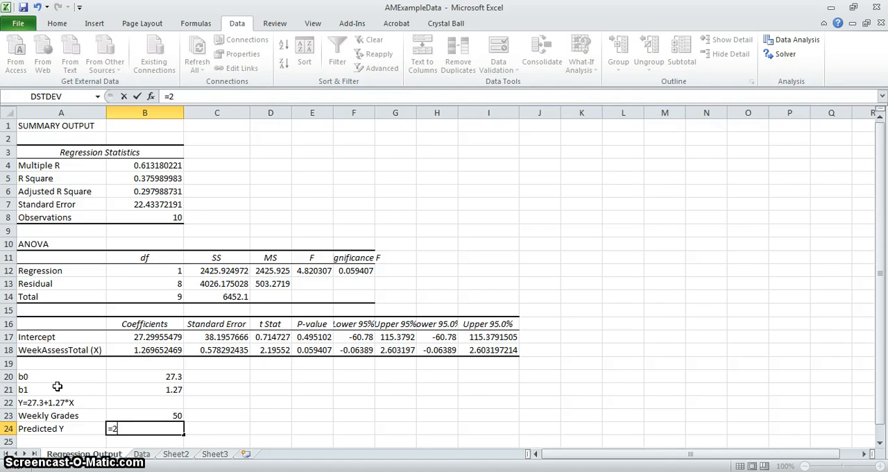
text(7.3)
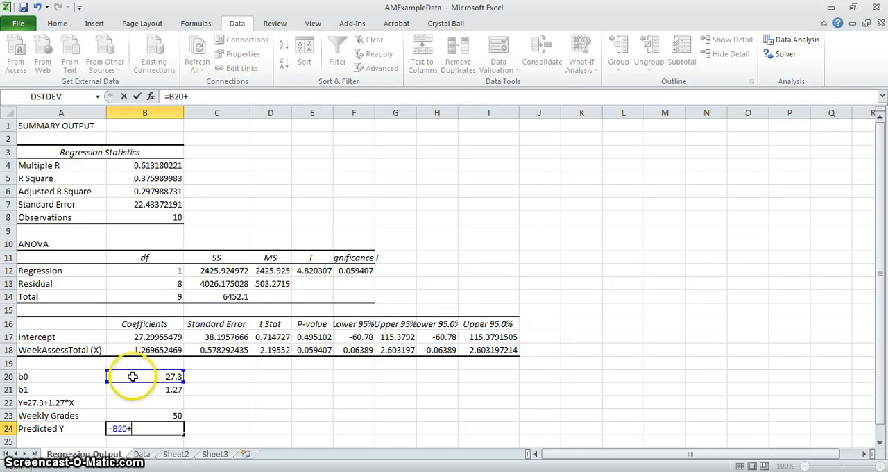
click(145, 390)
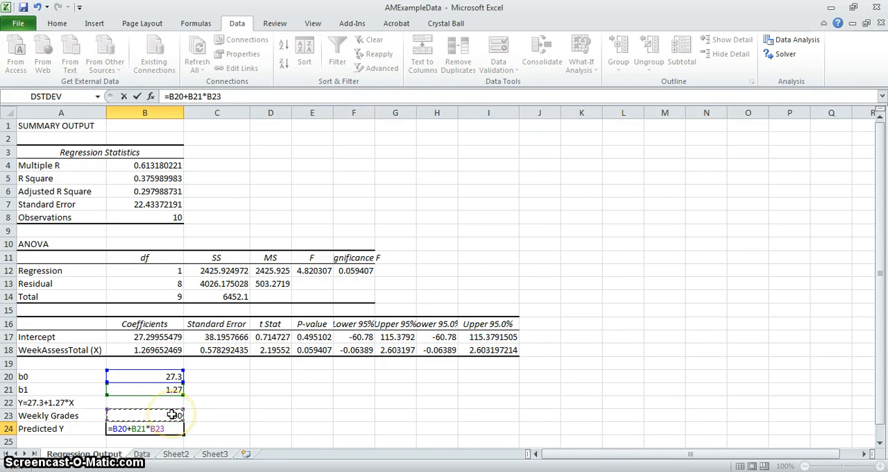
key(Return)
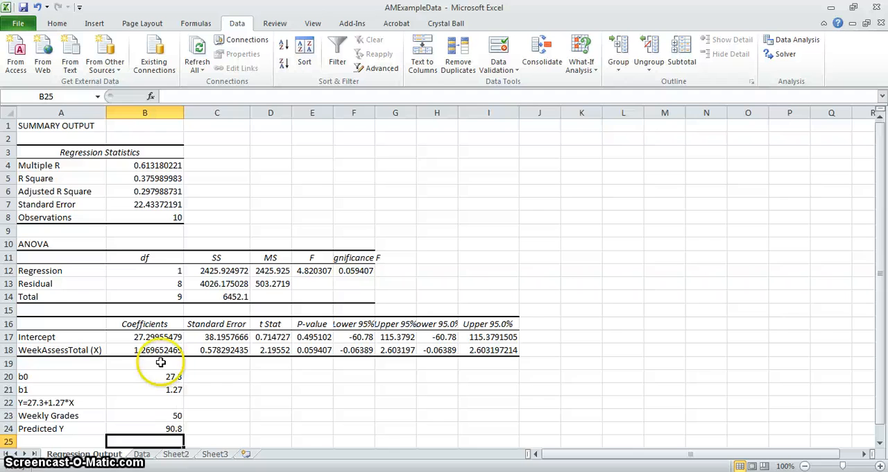
mouse_move(89, 178)
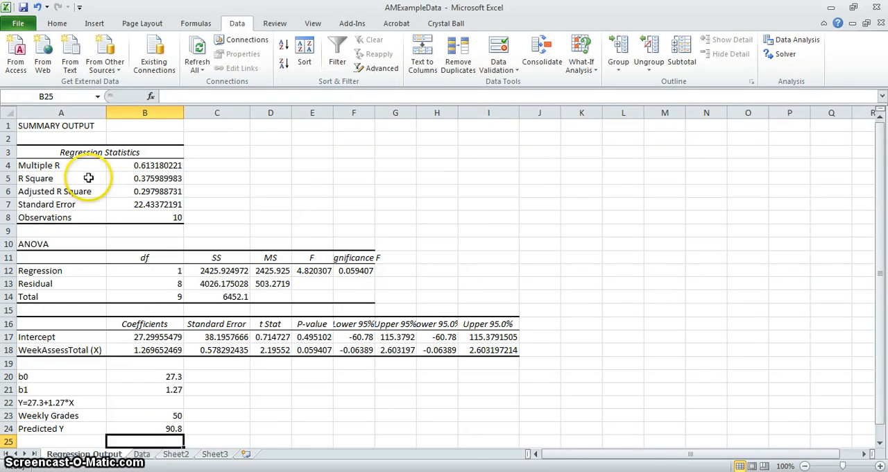
click(217, 178)
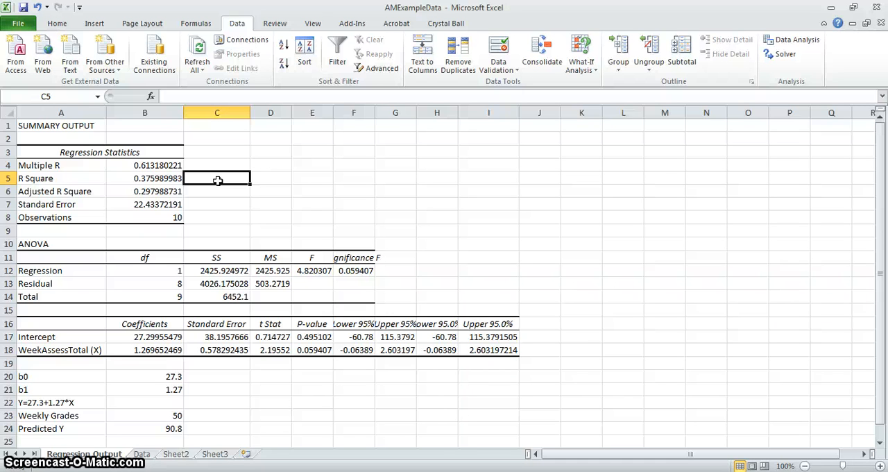
mouse_move(385, 123)
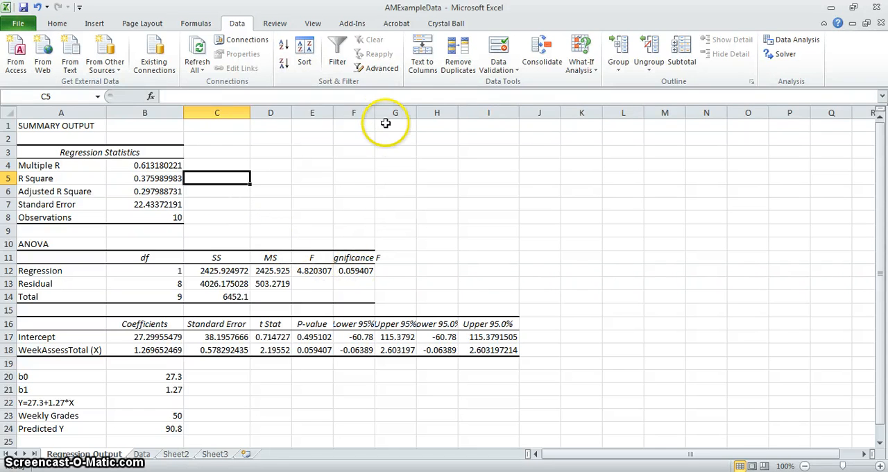
AutoFit column F to show Significance F 0.059407495, then highlight the X P-value in E18
click(369, 270)
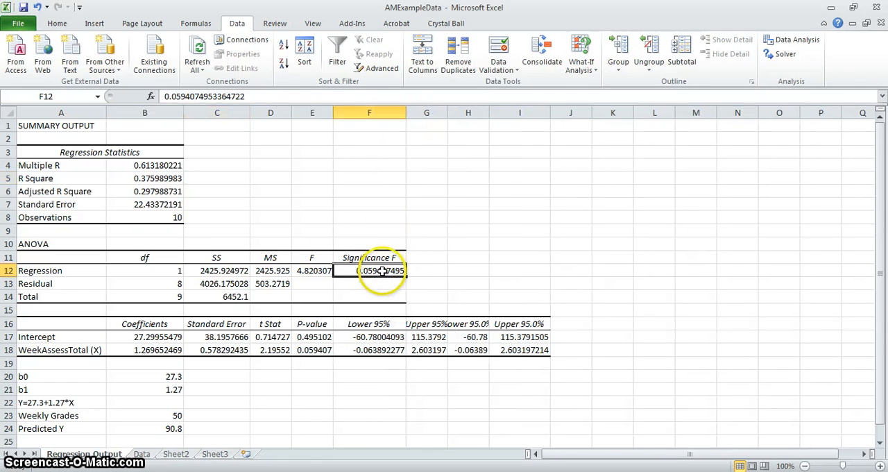
mouse_move(428, 227)
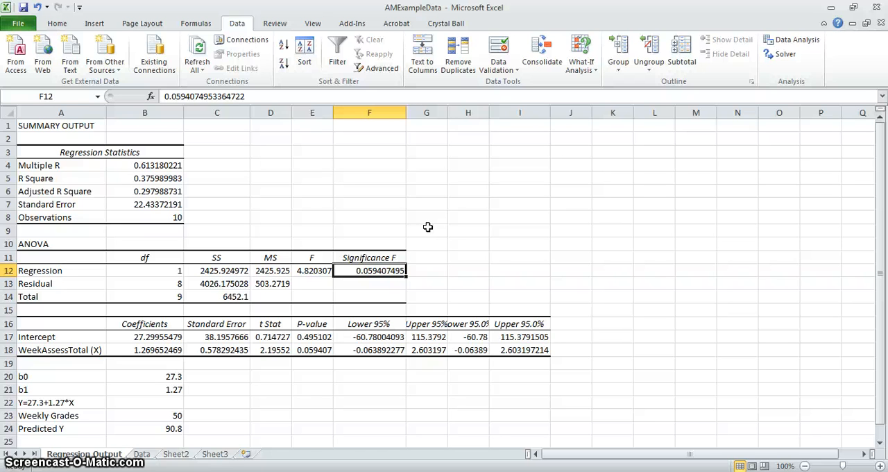
mouse_move(335, 319)
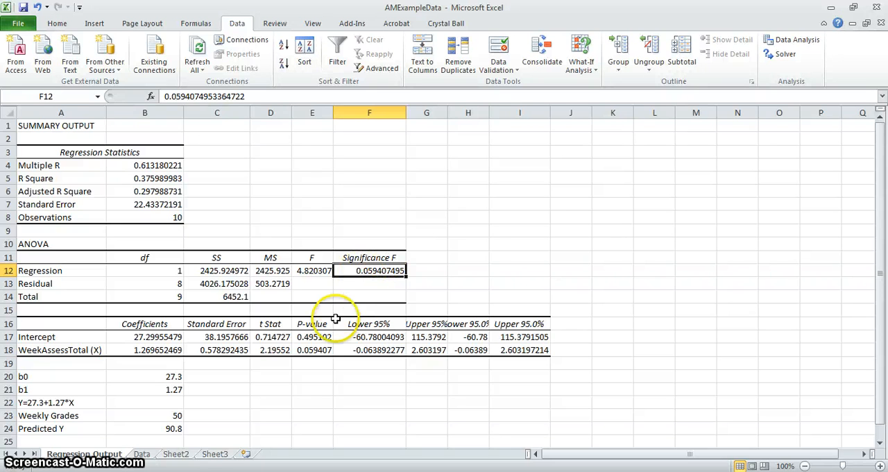
click(311, 350)
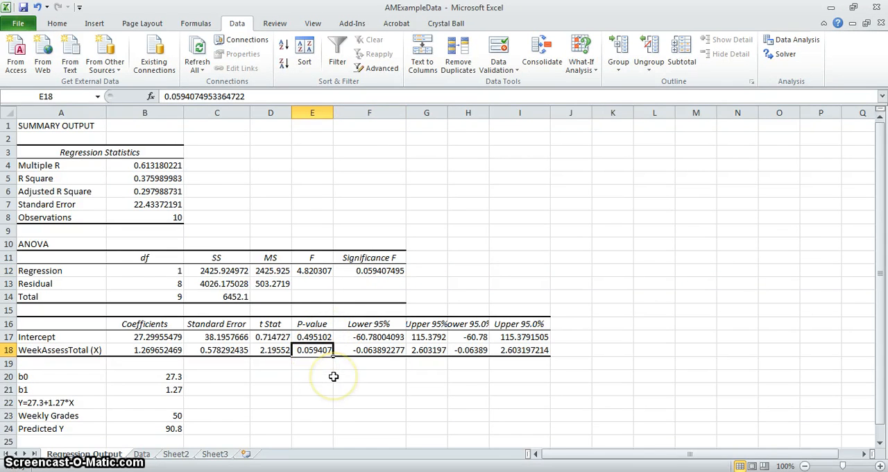